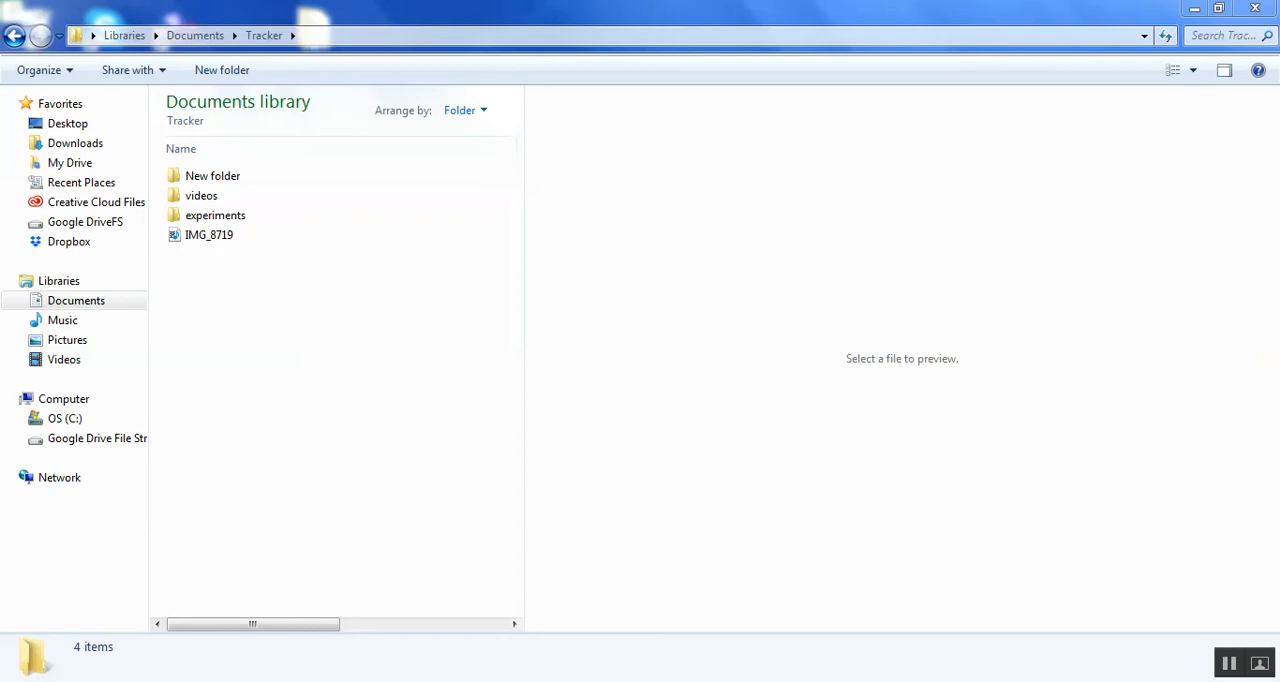
mouse_move(221, 70)
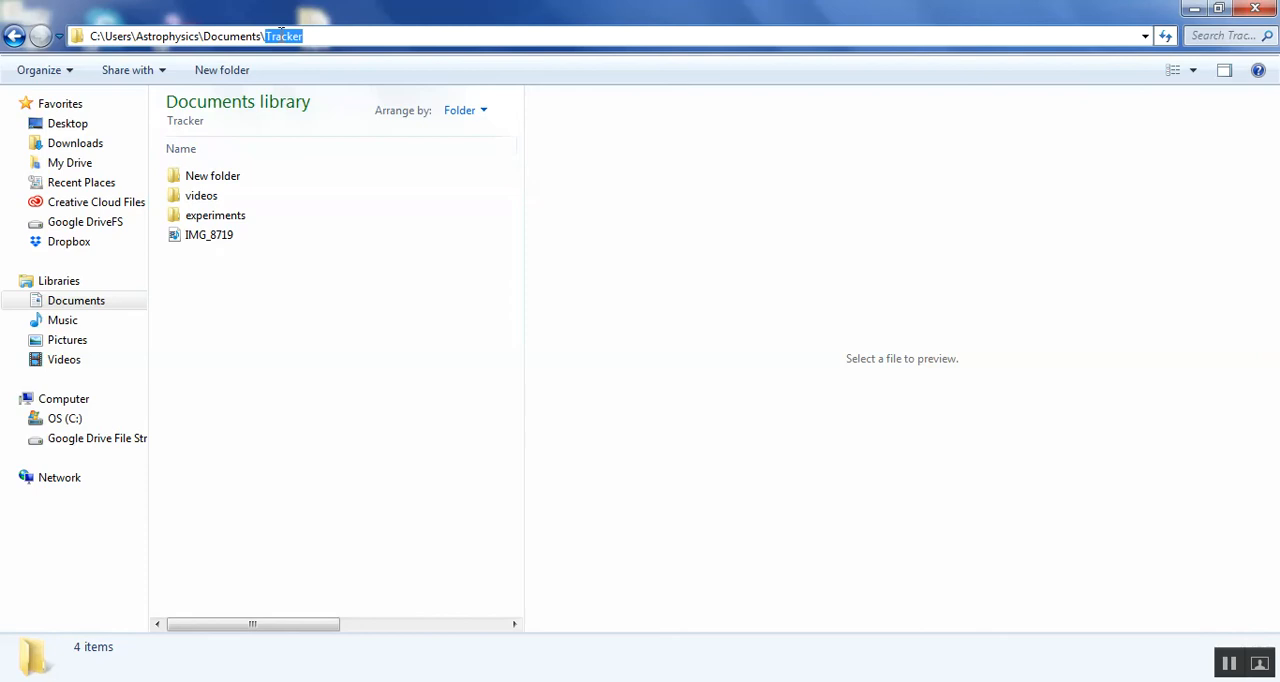
Step: Browse to the Documents\Tracker folder and launch the Tracker application
click(209, 234)
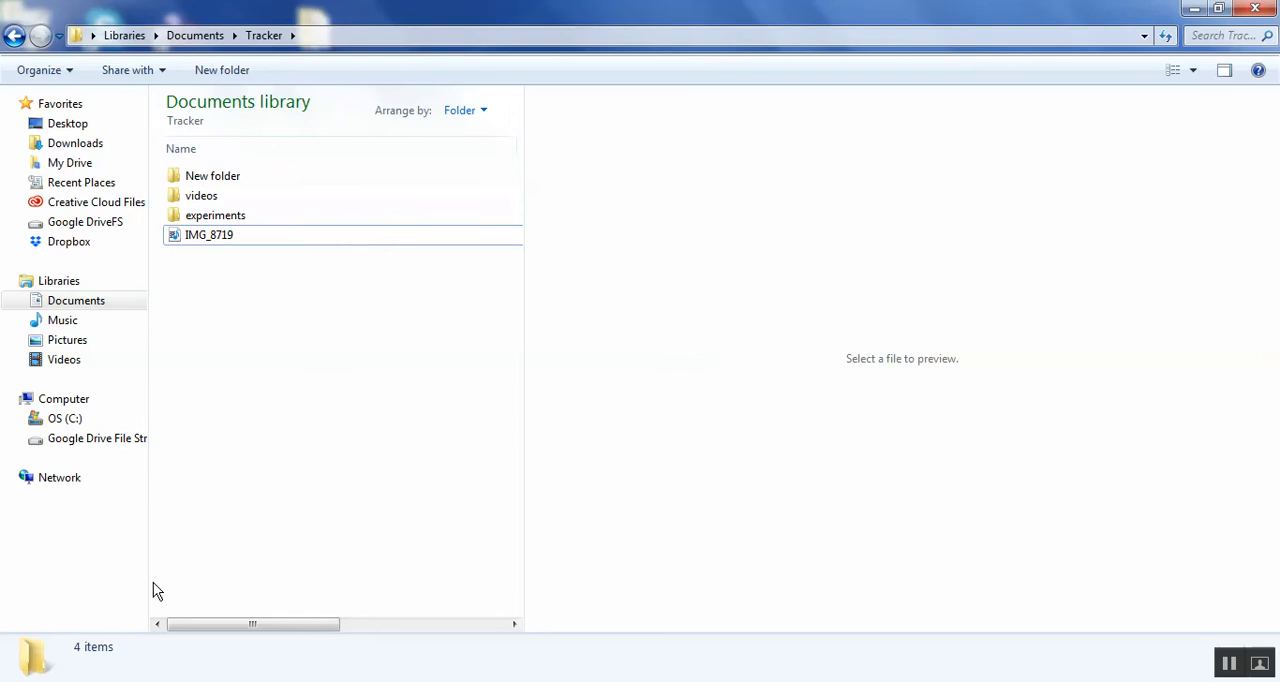
mouse_move(275, 339)
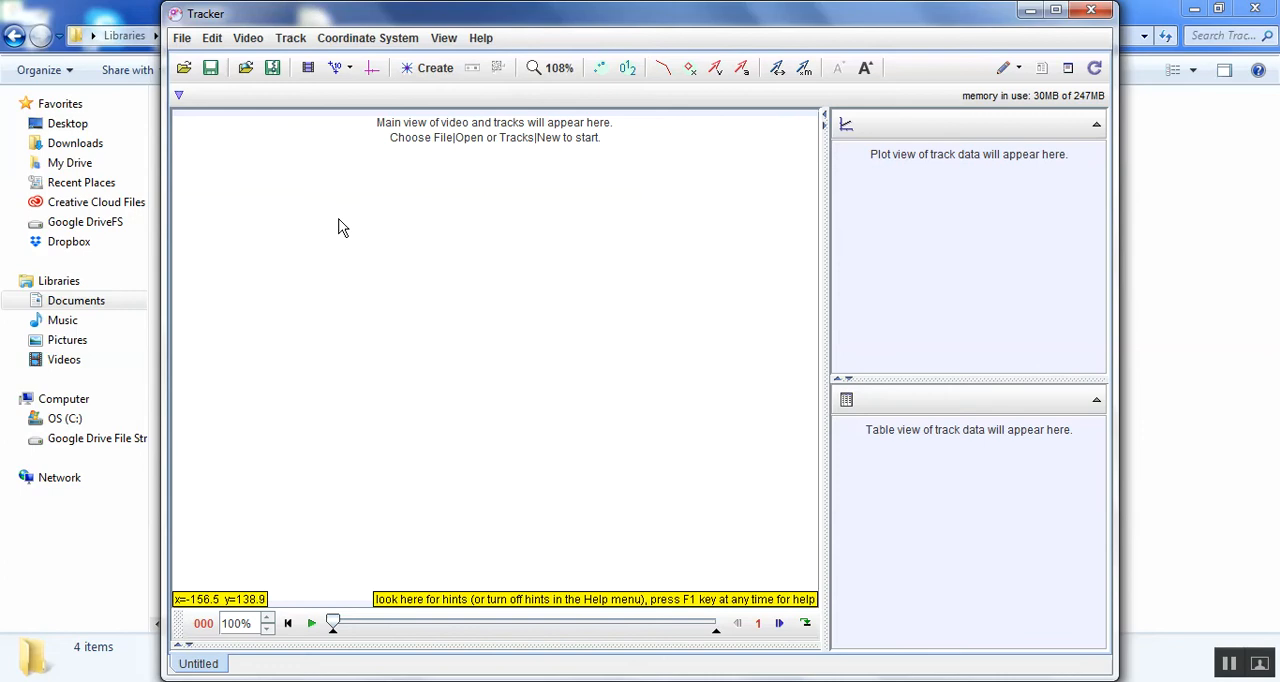
Step: Load the IMG_8719.MOV garden video from the Tracker folder via File > Open
click(184, 67)
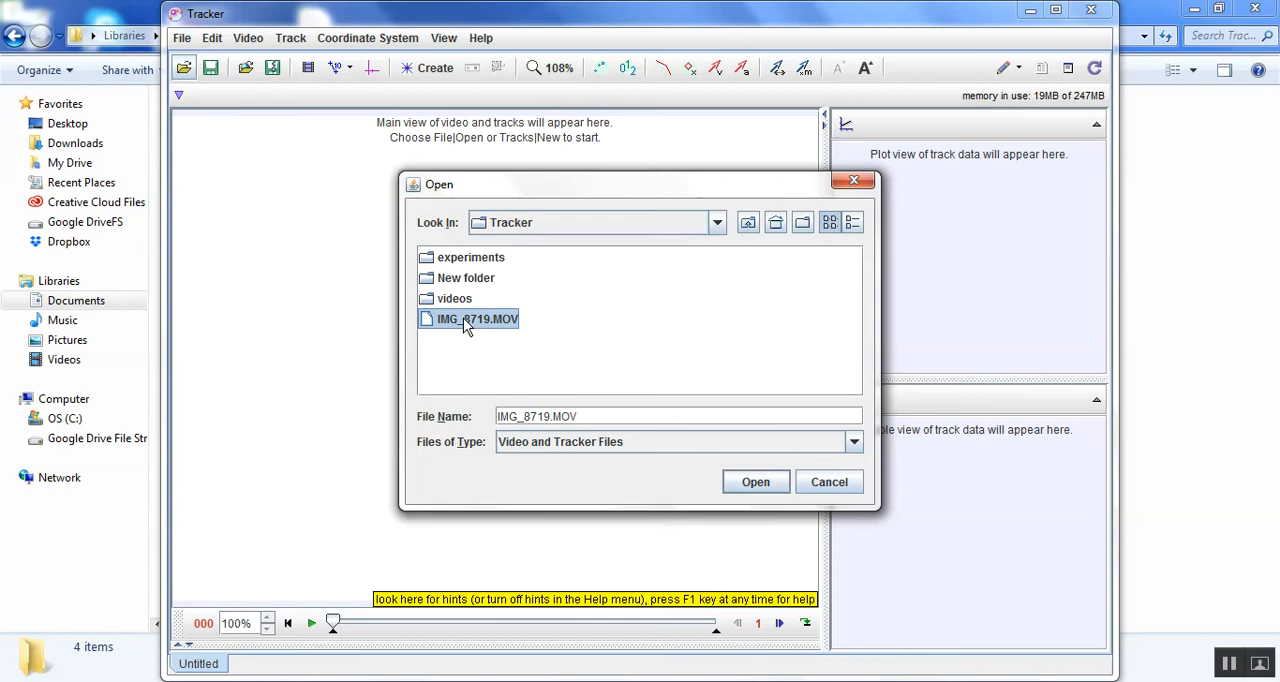
click(755, 481)
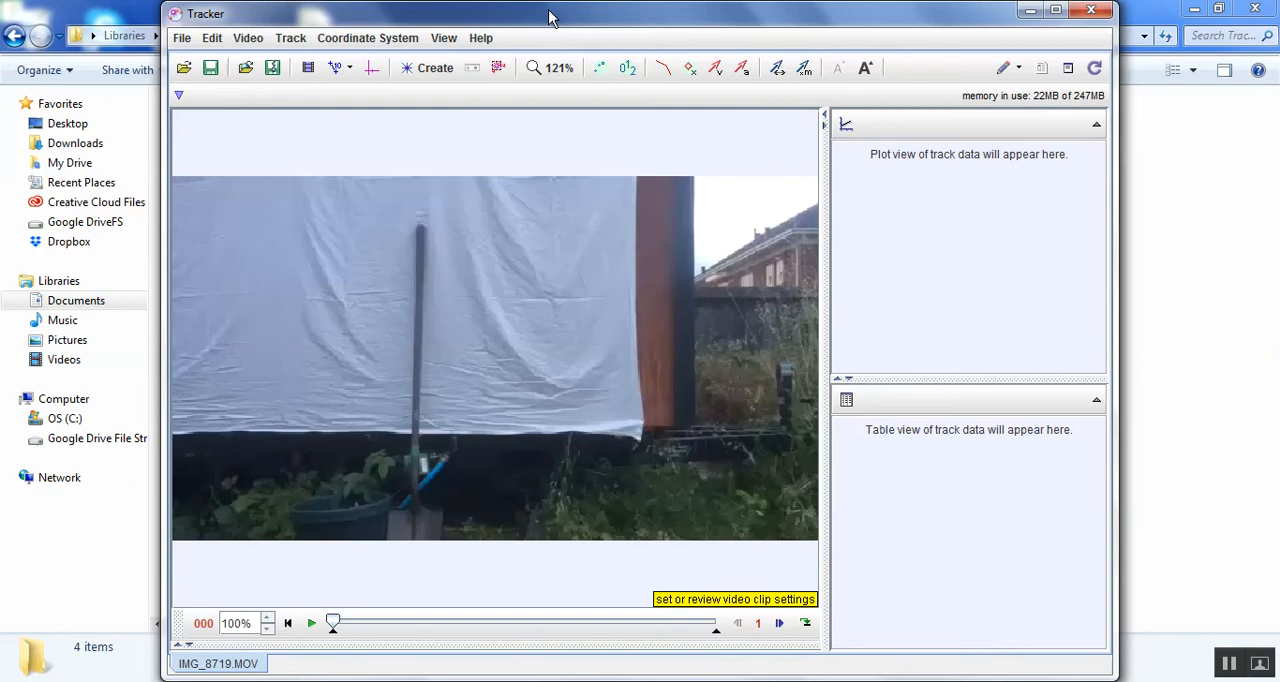
Step: Maximize Tracker, review the clip through to about frame 532, and add coordinate axes over the video
click(1056, 11)
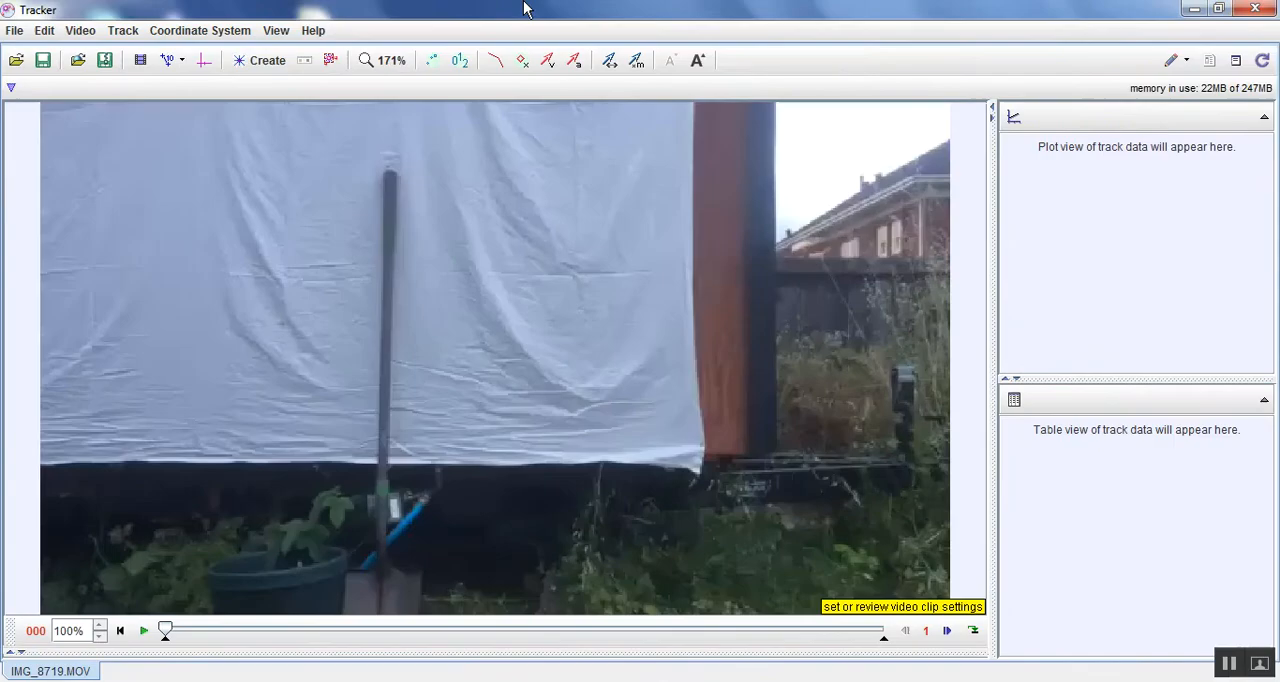
click(143, 631)
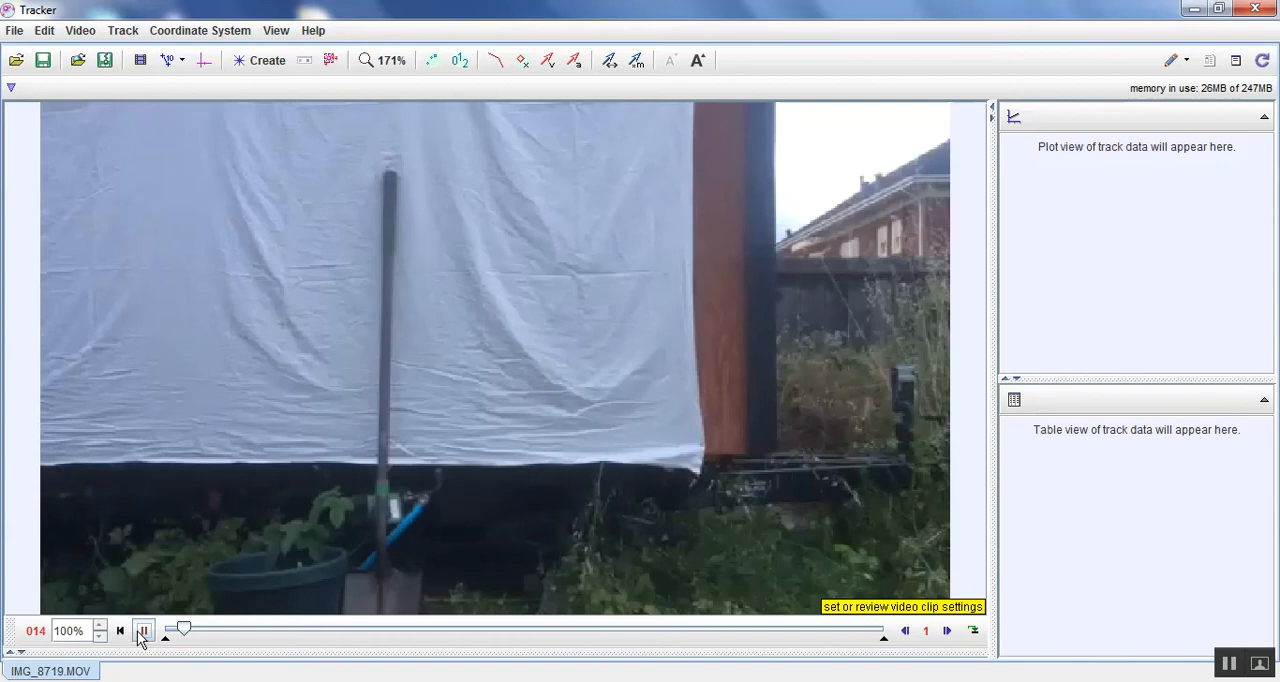
click(143, 630)
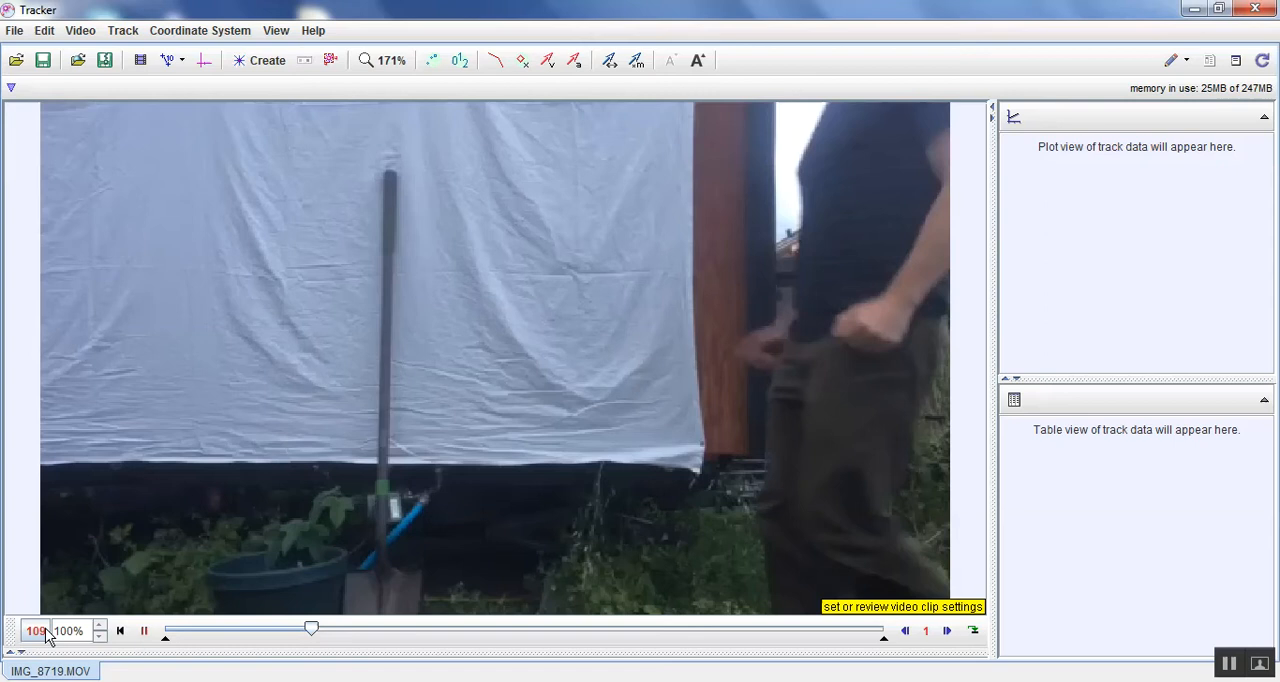
drag(312, 627, 443, 627)
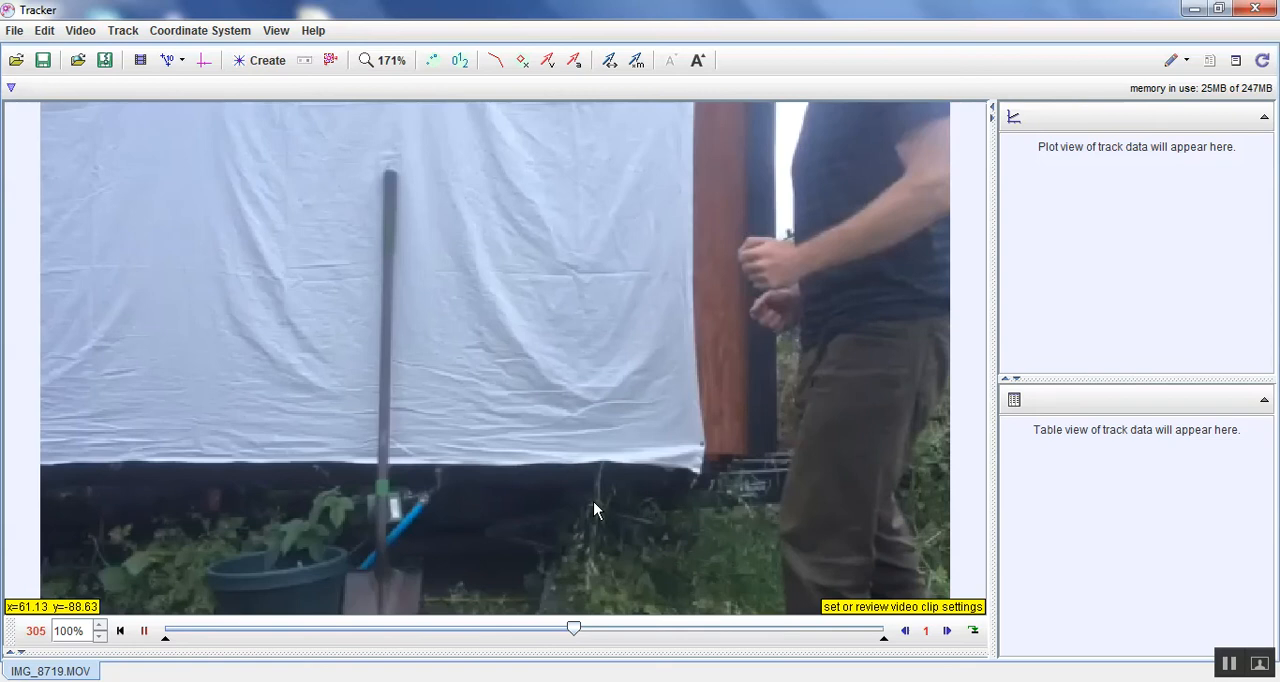
click(143, 630)
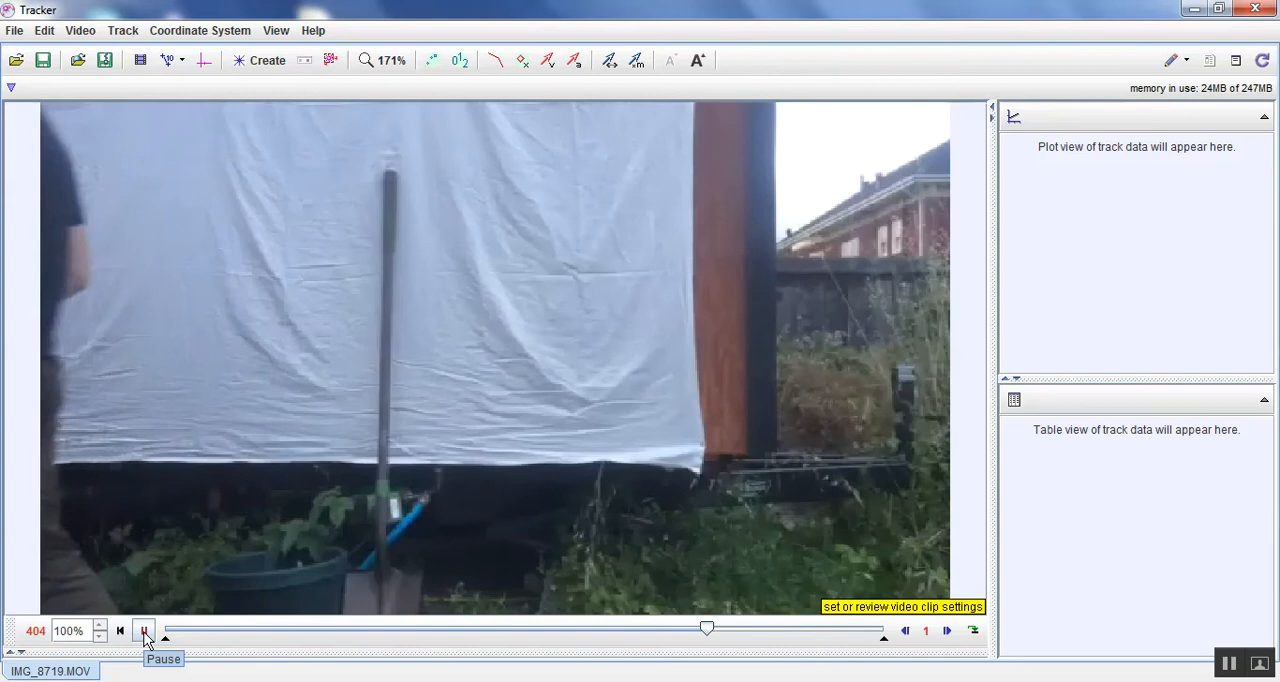
click(144, 630)
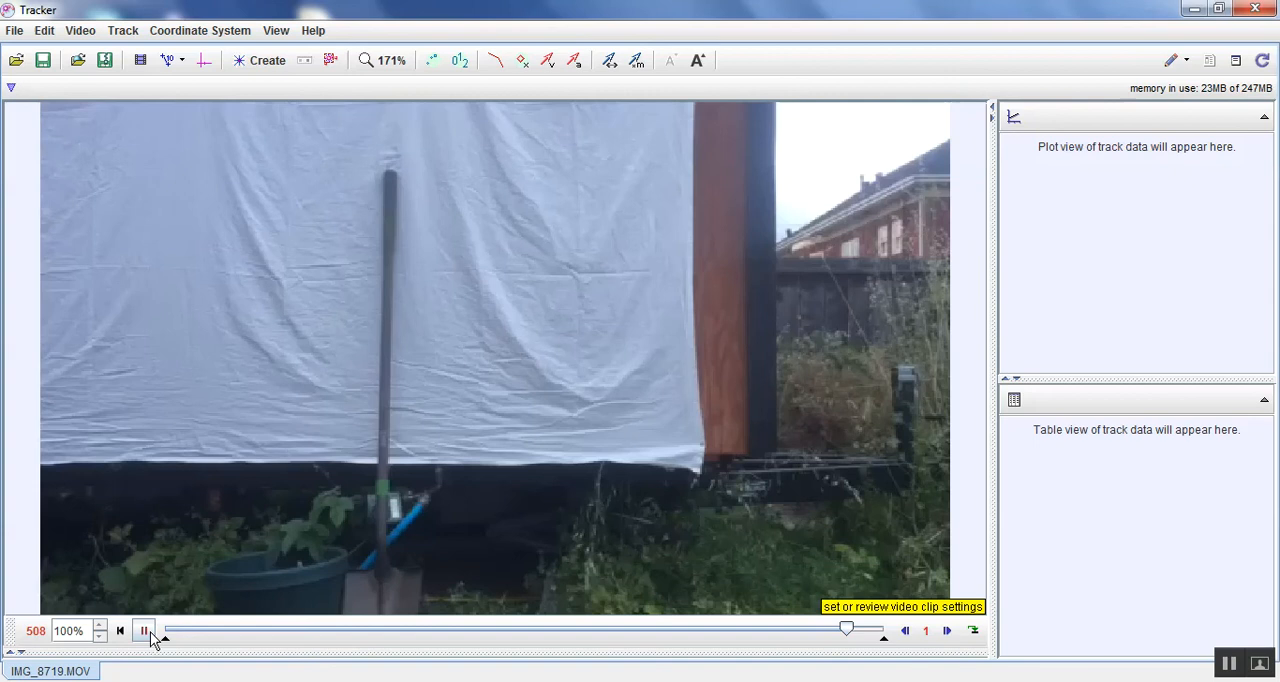
click(203, 60)
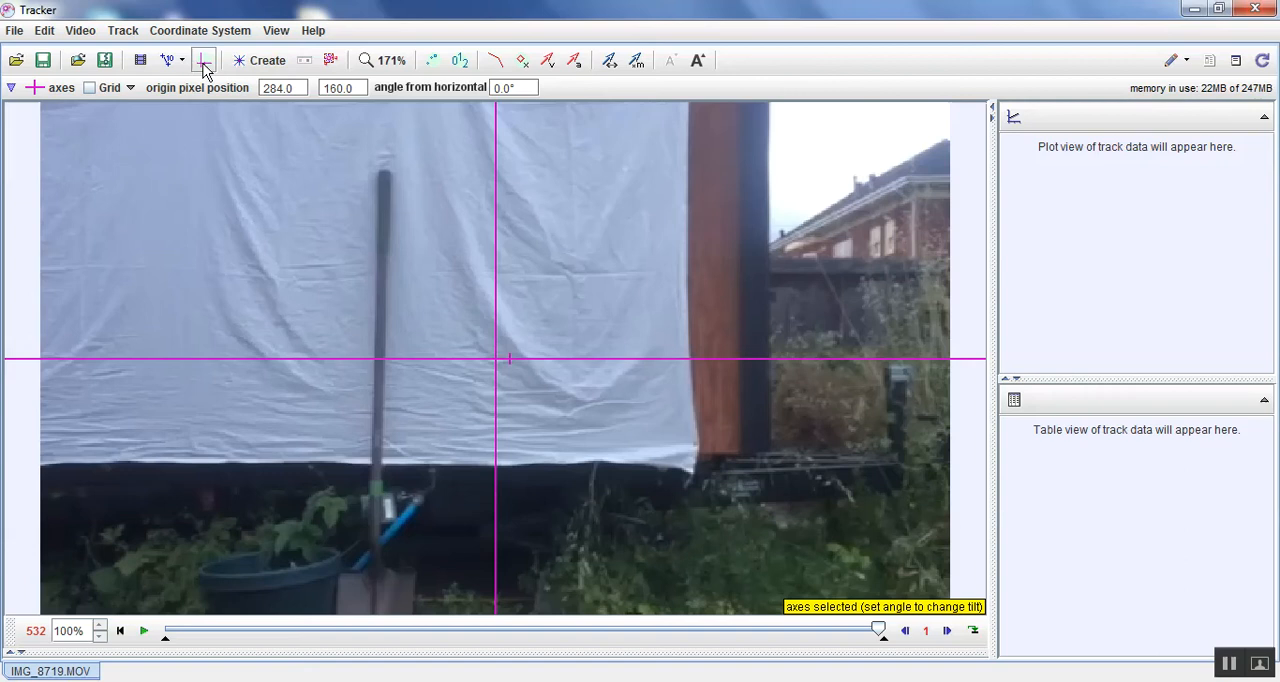
Step: Move the axes origin to the bottom-left corner of the video frame
drag(508, 358, 52, 597)
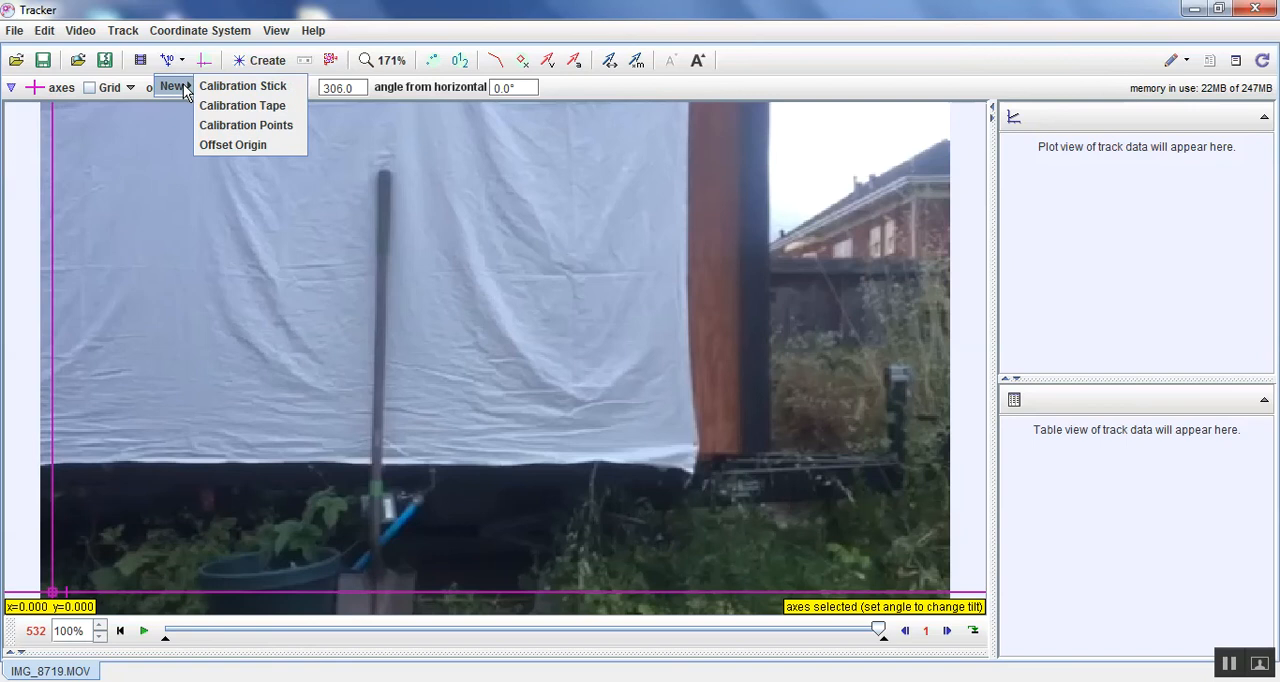
Step: Add a calibration stick along the spade handle with length 1.19 m
click(242, 85)
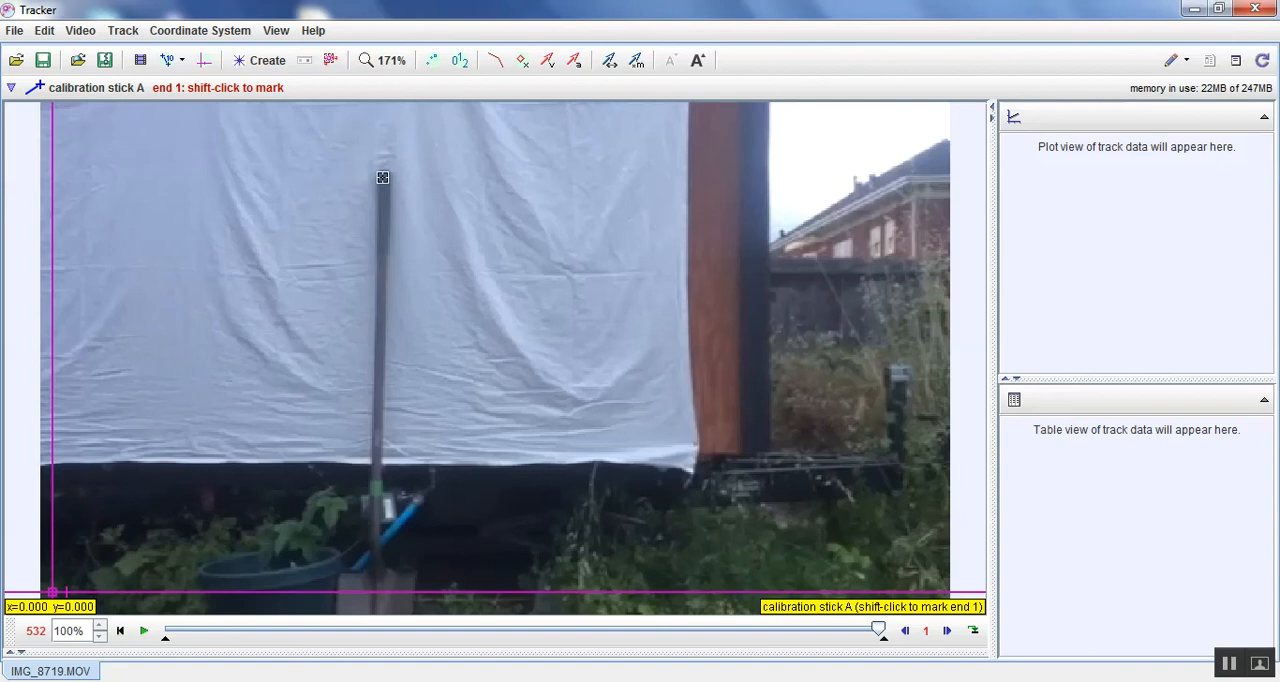
click(392, 569)
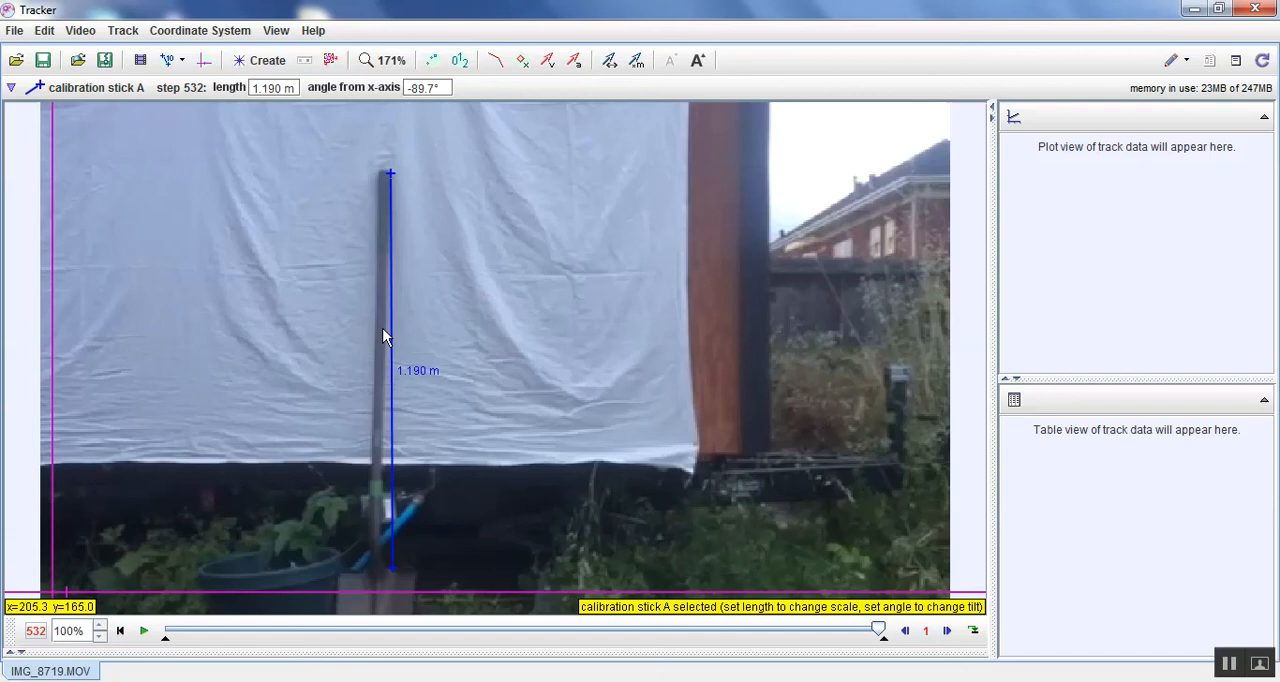
mouse_move(480, 344)
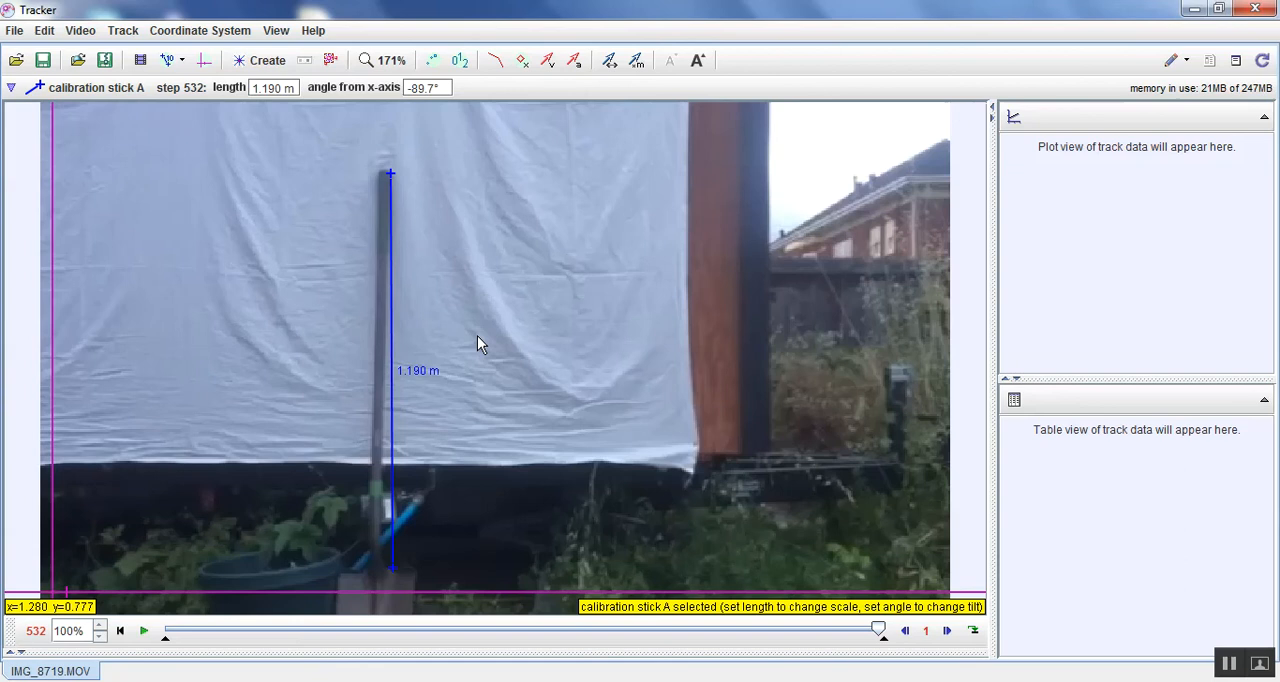
click(267, 60)
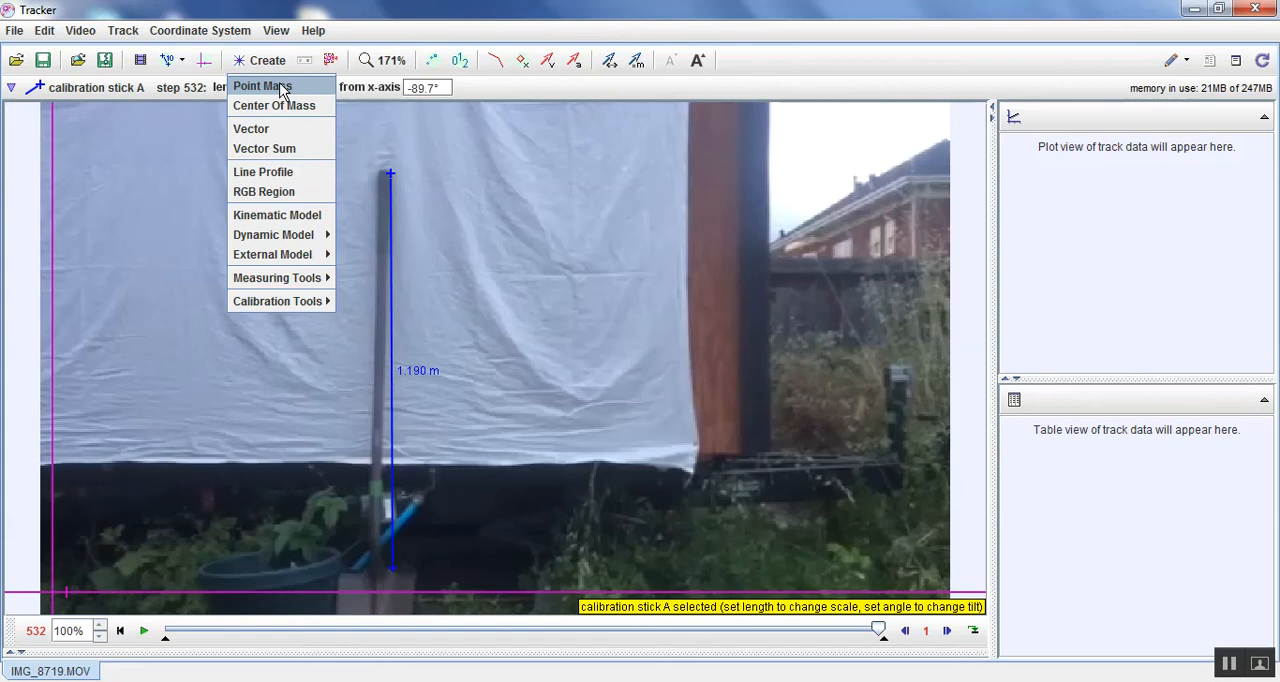
Step: Create point mass track 'mass A' and advance the clip to frame 110 where the walker enters
click(262, 86)
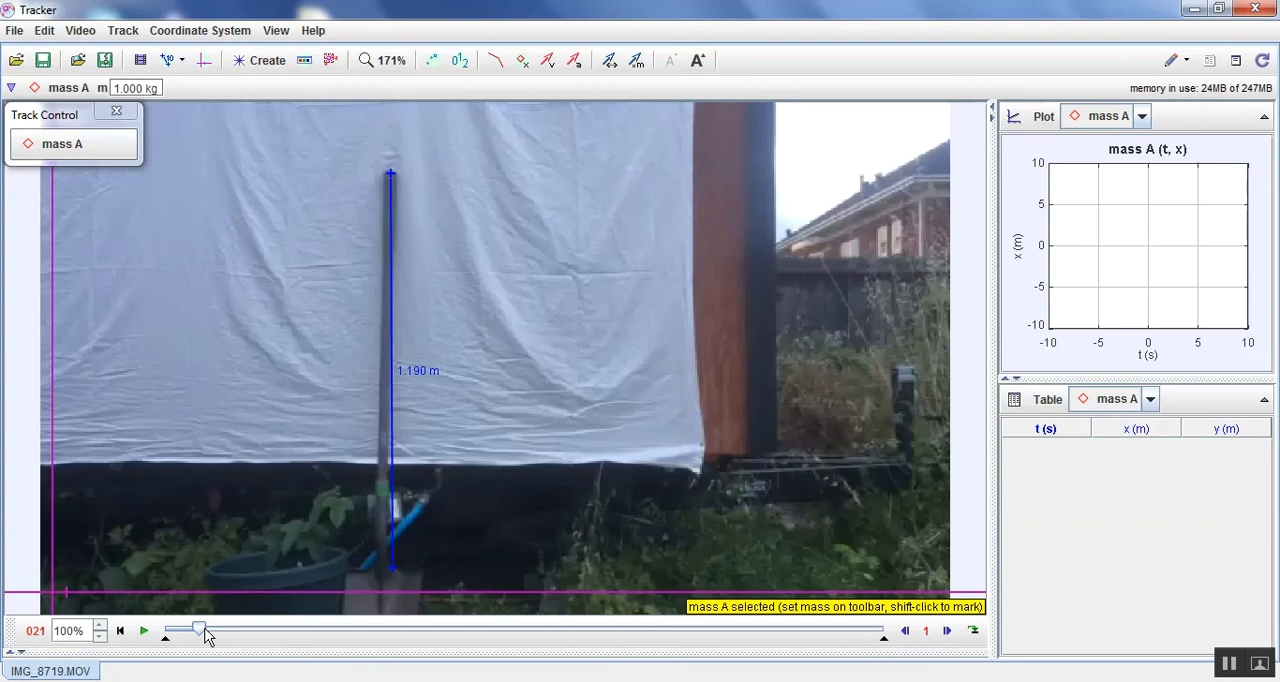
drag(200, 630, 313, 628)
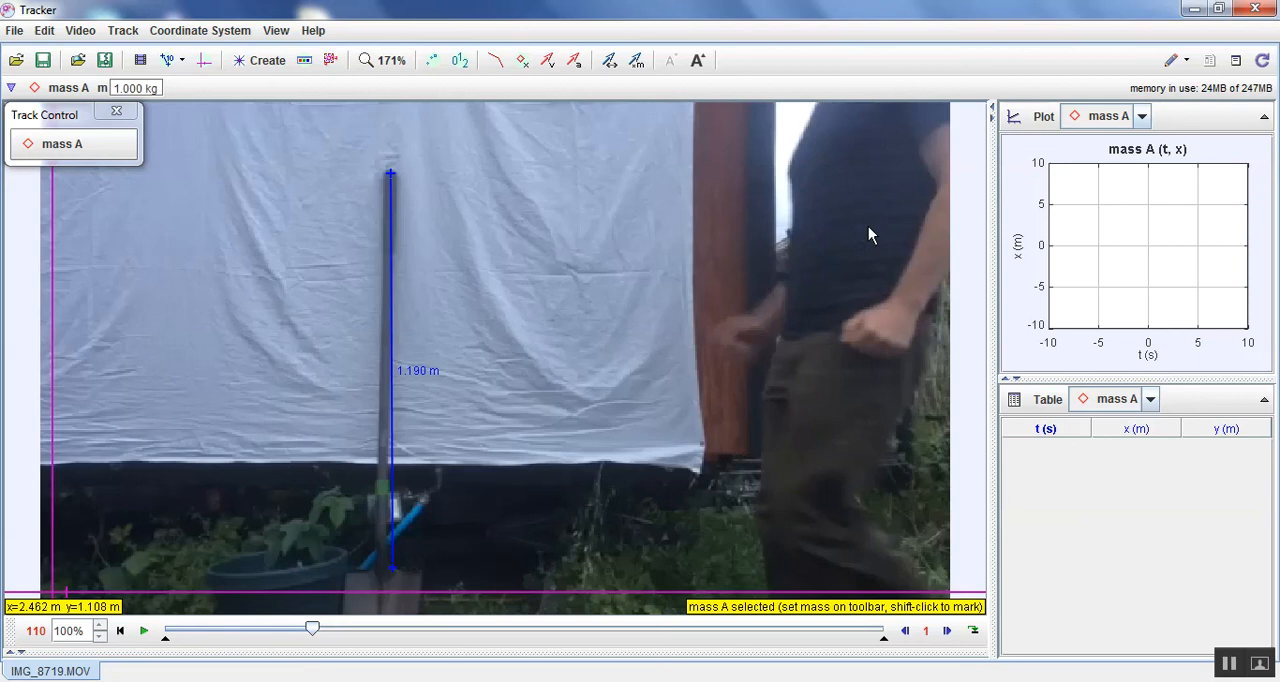
mouse_move(876, 182)
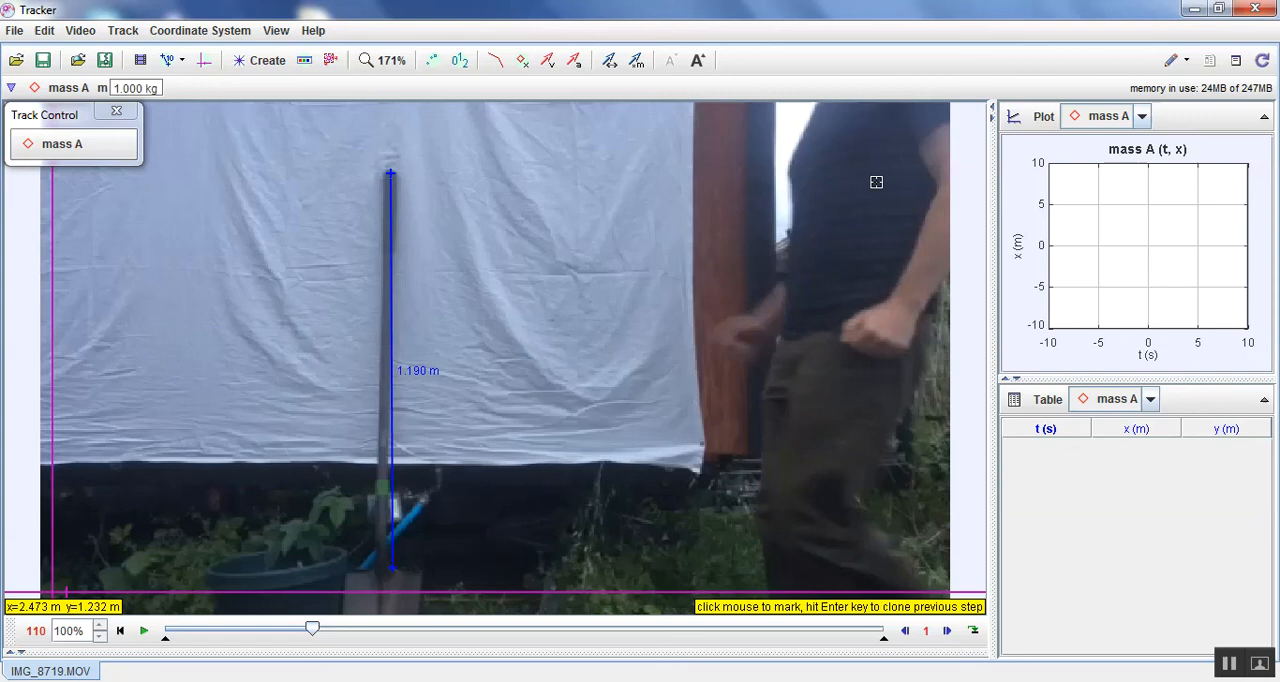
Step: Mark mass A on the walker across the clip and plot vx: velocity x-component against time
click(840, 197)
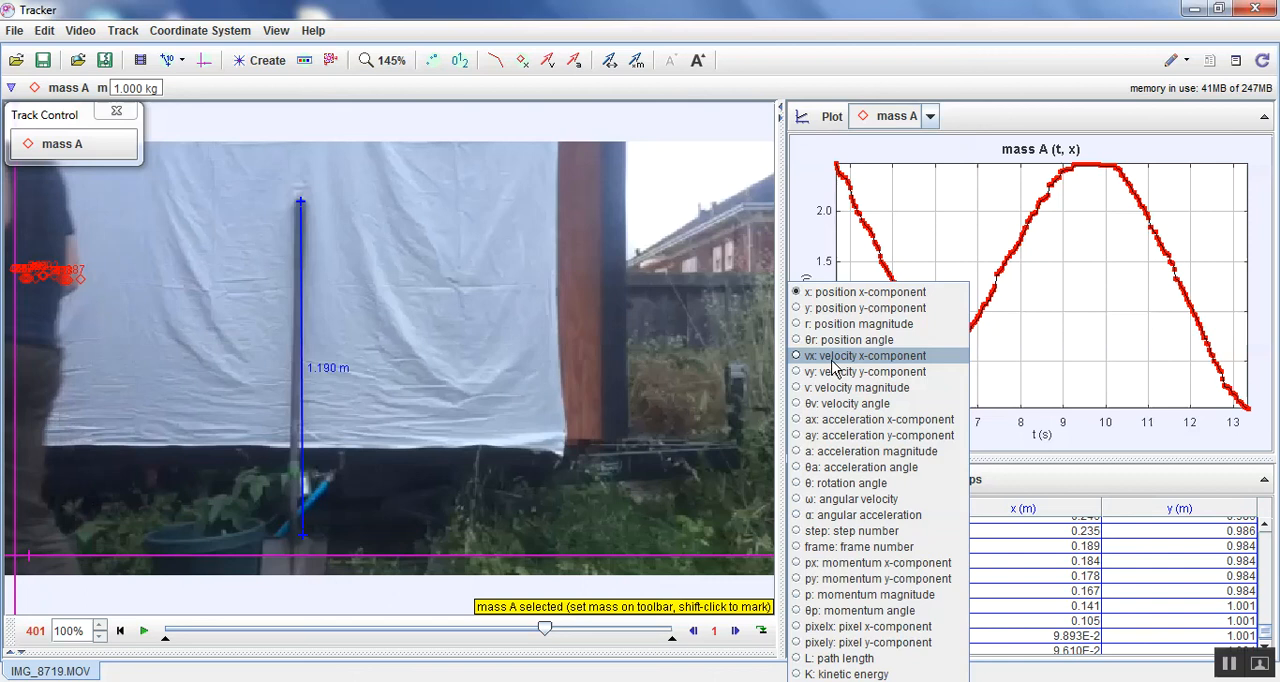
click(868, 355)
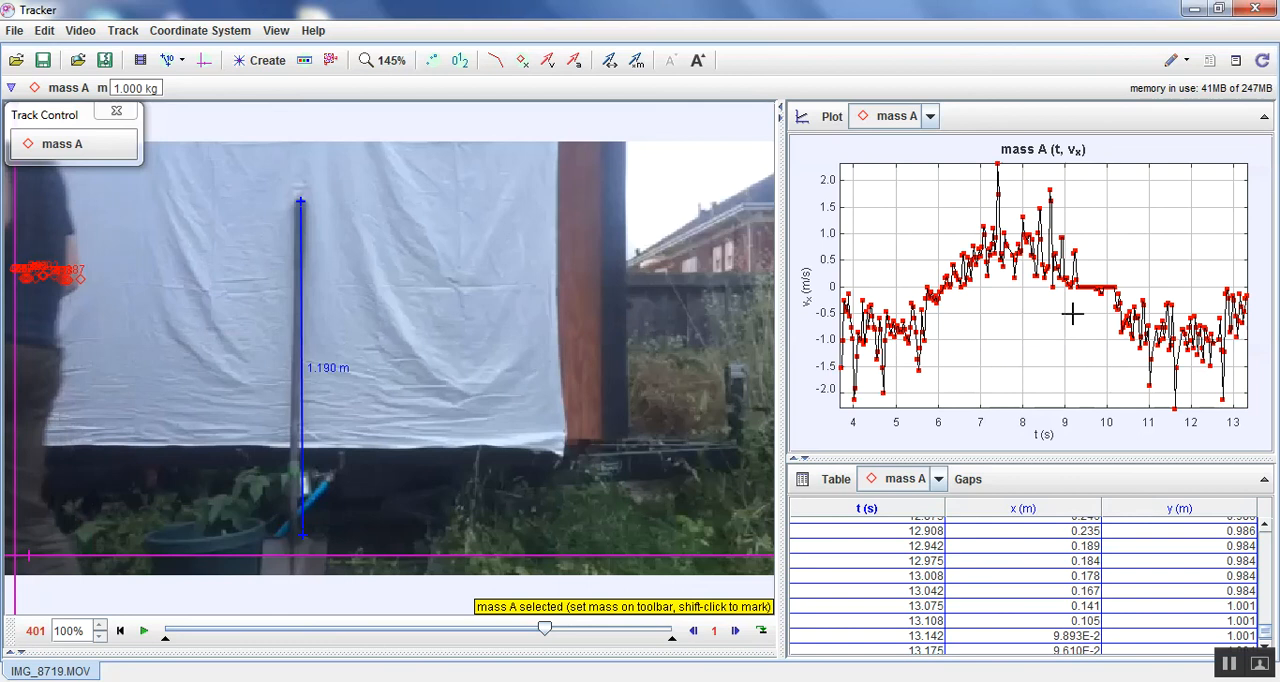